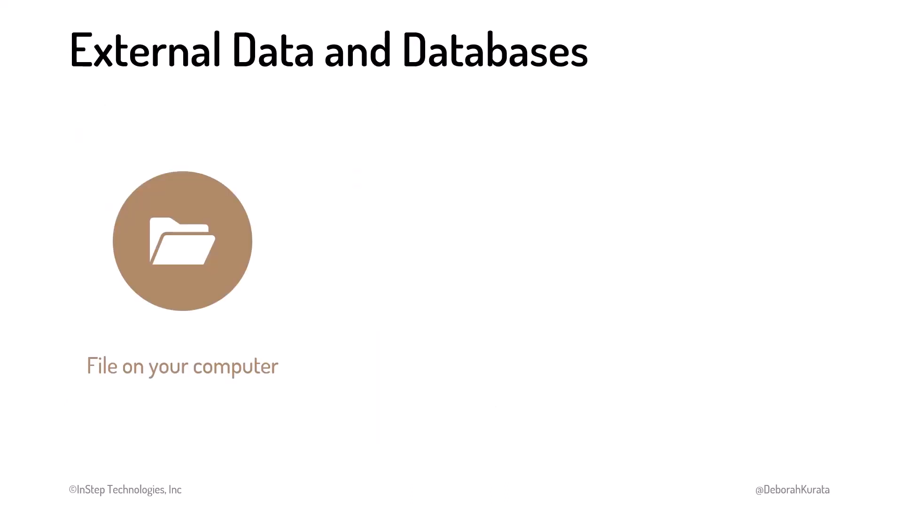
pyautogui.press('right')
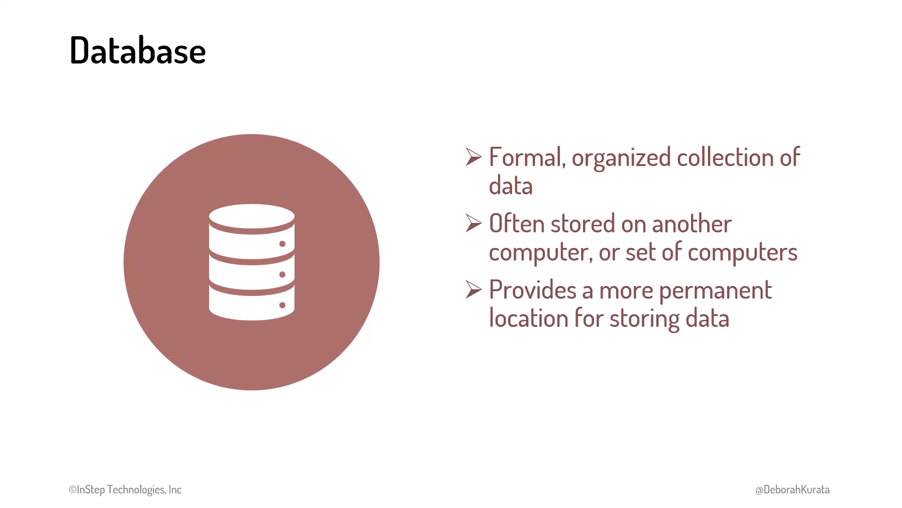
pyautogui.press('right')
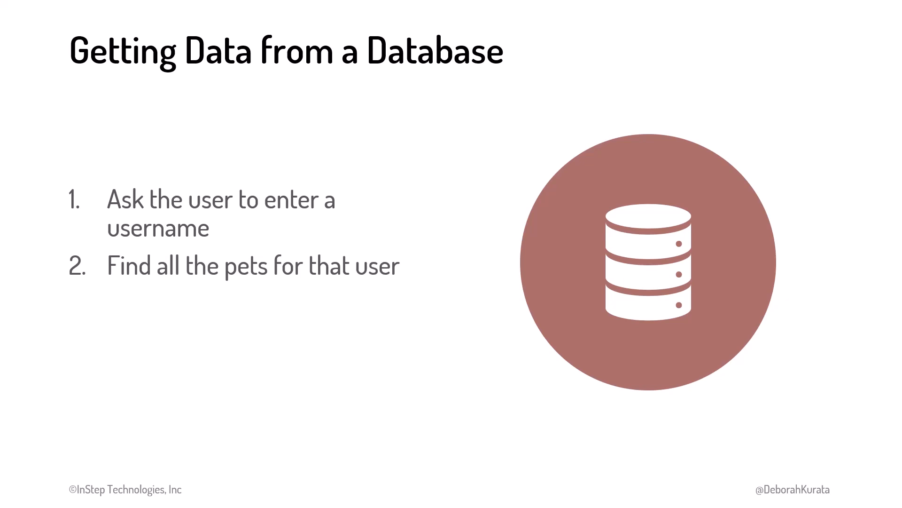
pyautogui.press('right')
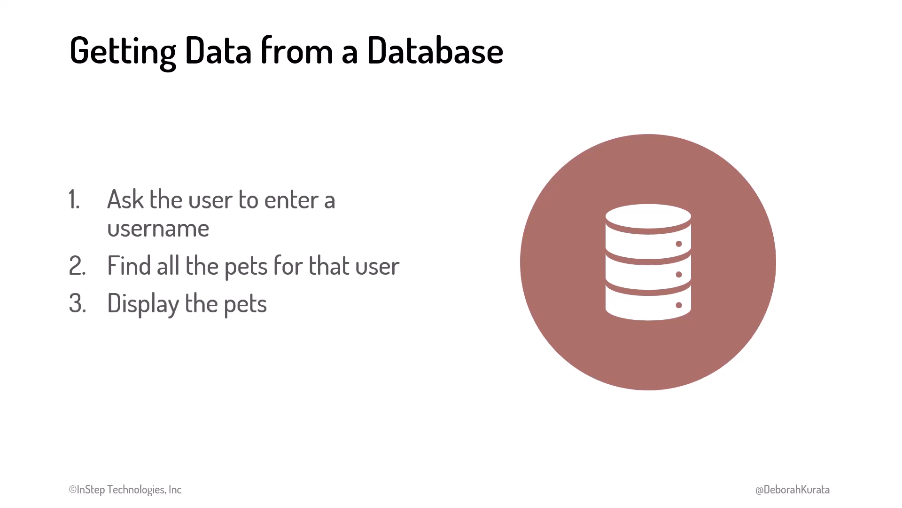
pyautogui.press('Right')
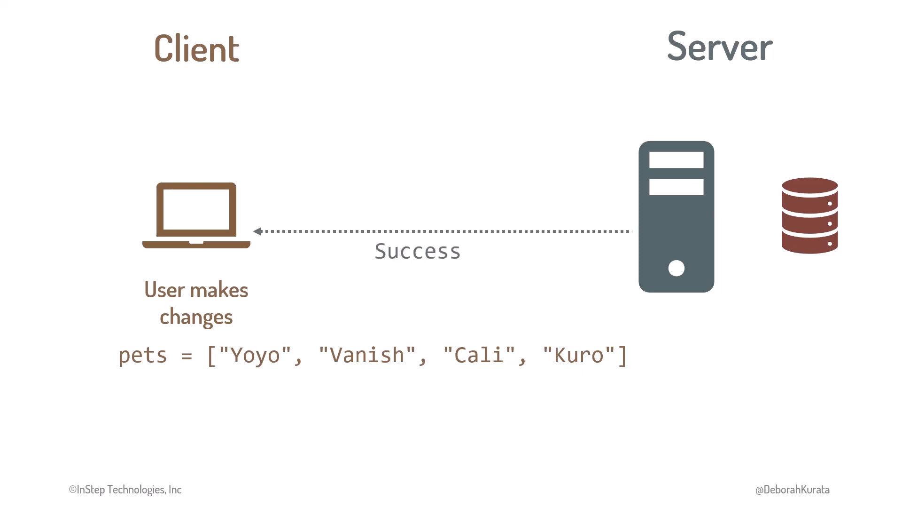
pyautogui.press('right')
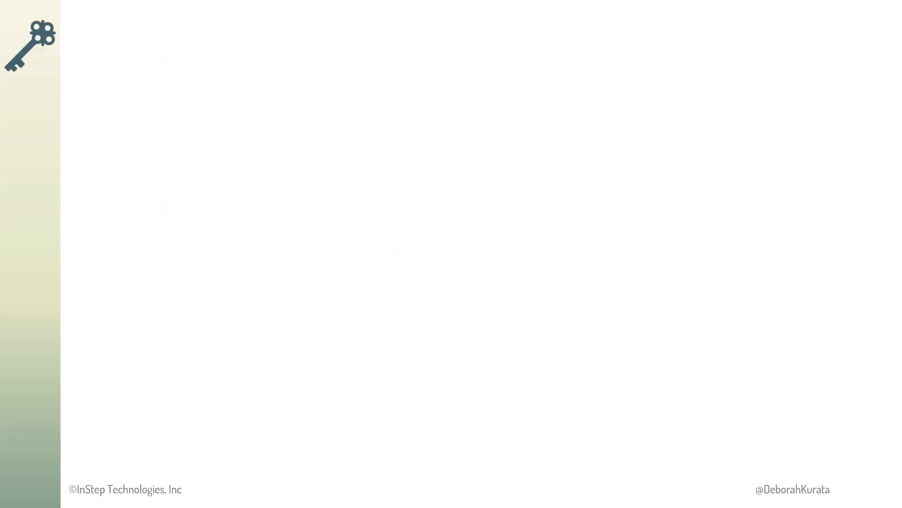